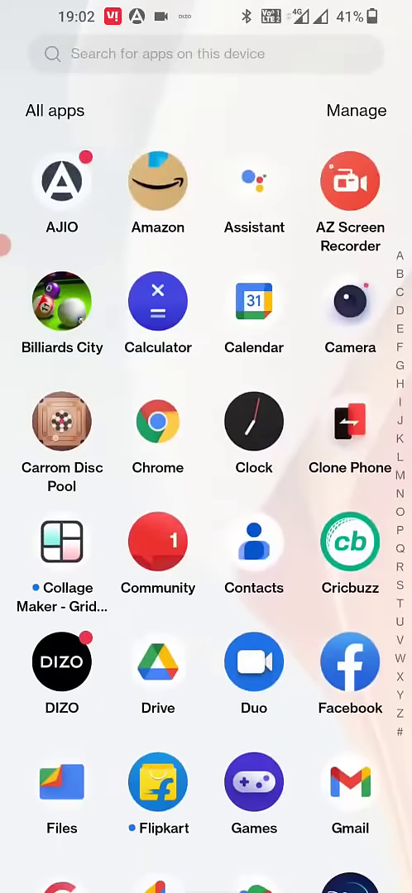
Close WhatsApp and all other recent apps, leaving the home screen.
scroll("down", 3)
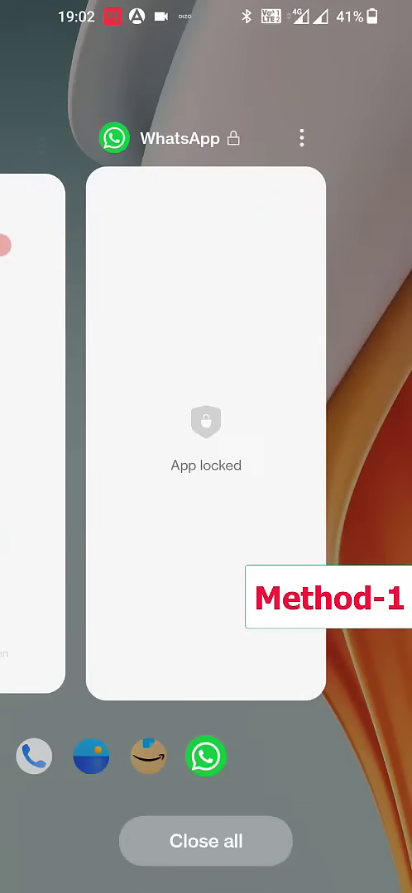
scroll("left", 3)
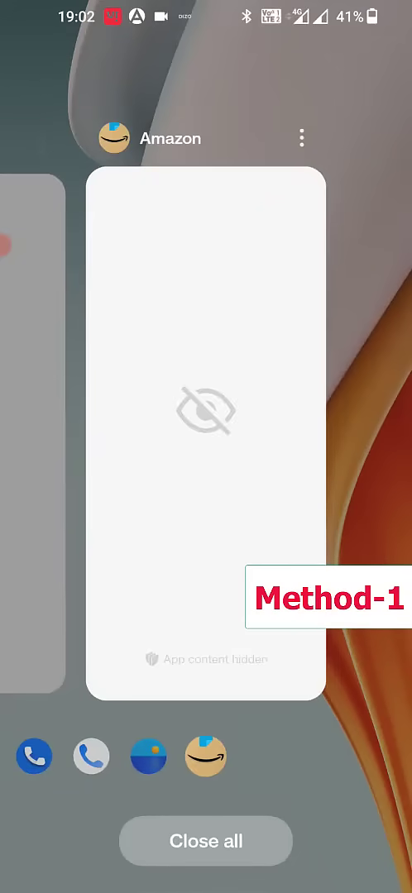
left_click(205, 840)
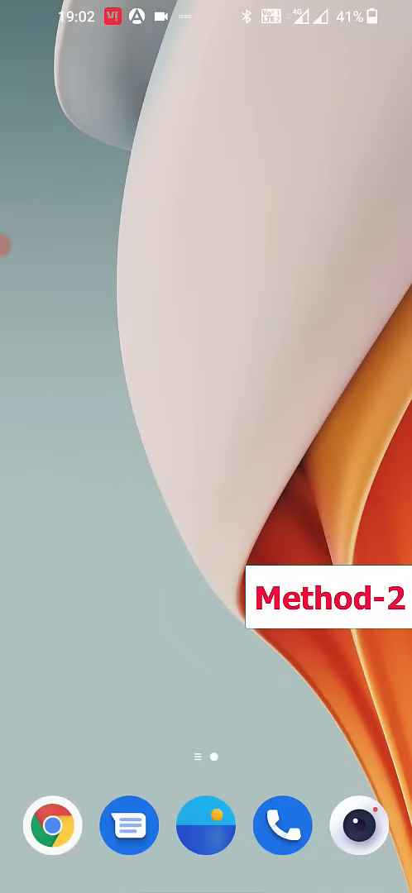
Find Settings in the app drawer by searching 's' and launch it.
scroll("up", 3)
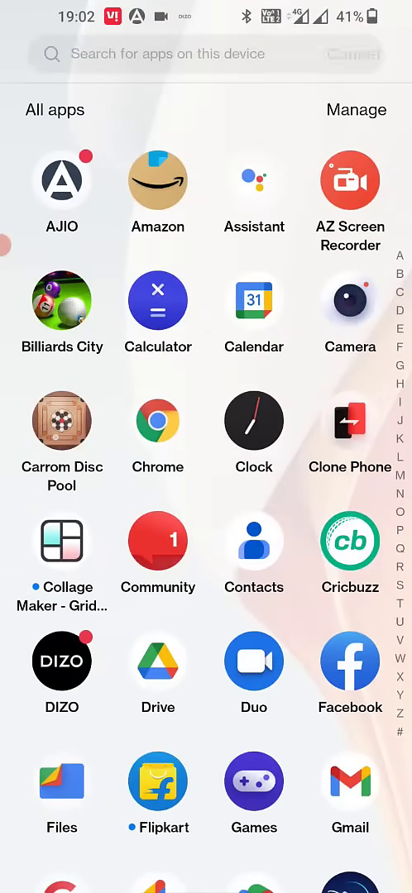
type("s")
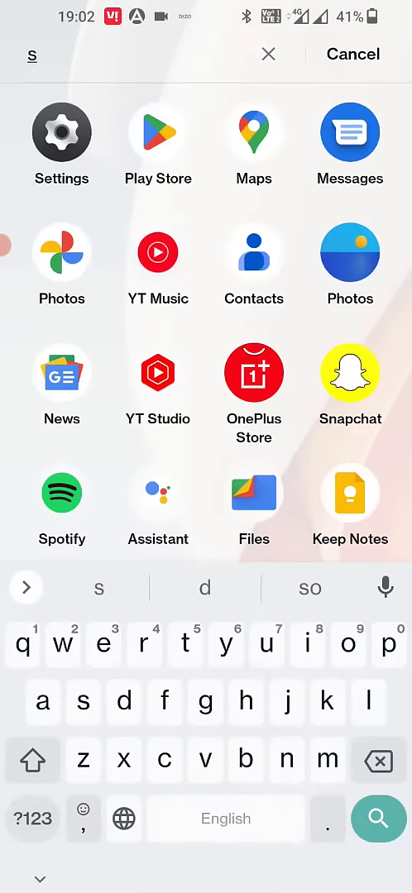
left_click(61, 132)
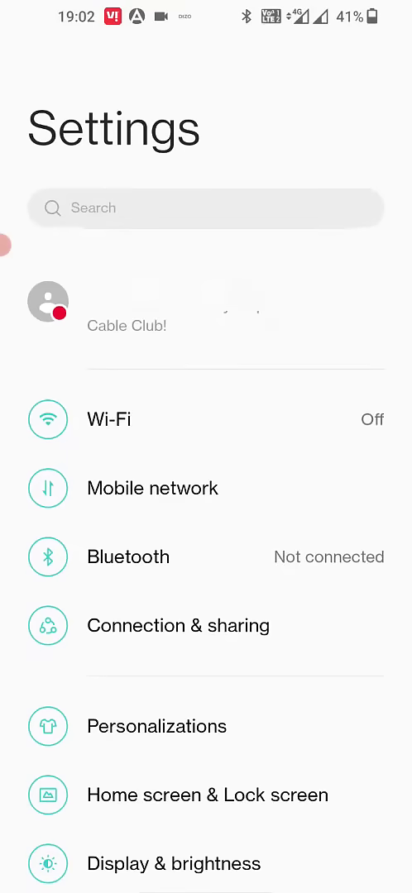
Search 'dat' and confirm Date & time has automatic time and time zone on.
left_click(205, 209)
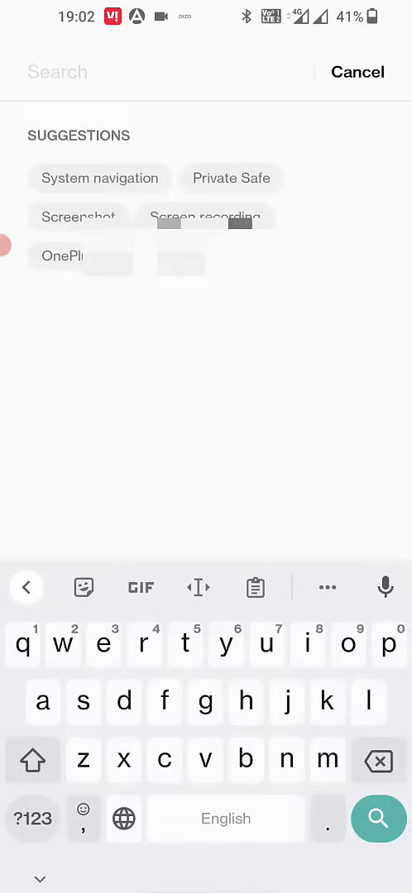
type("dat")
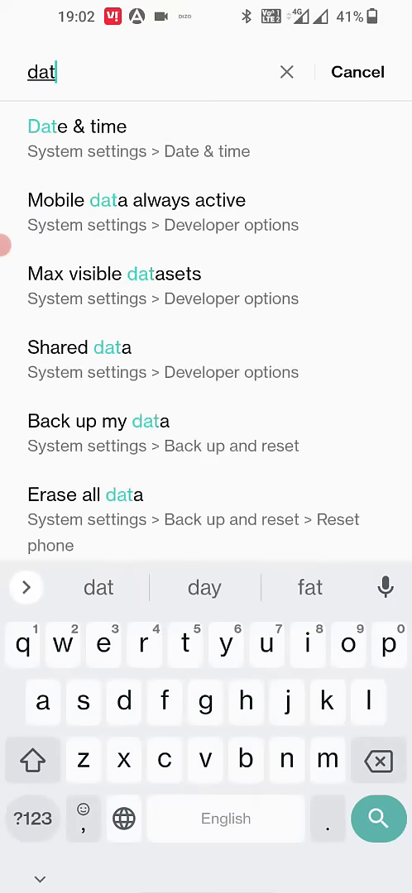
left_click(76, 126)
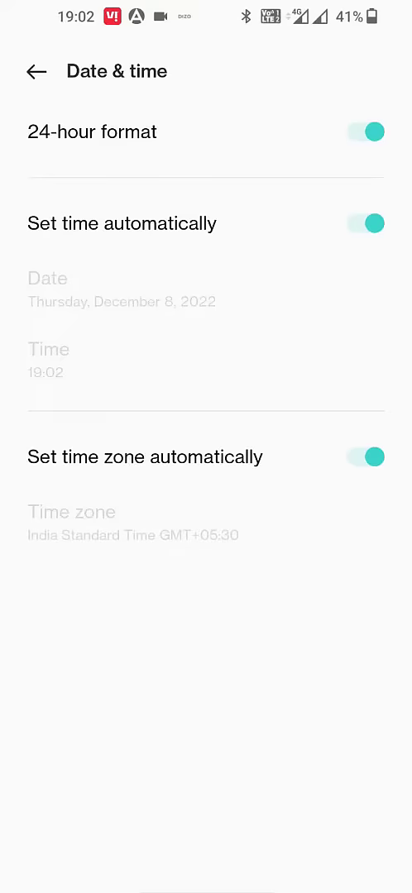
type("dat")
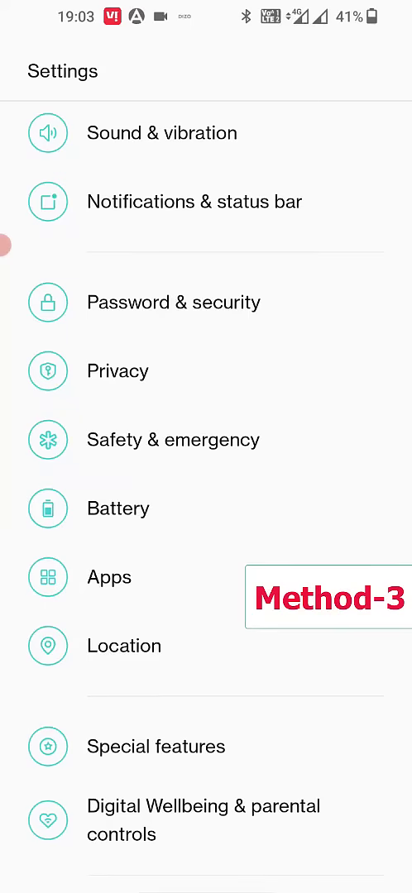
Go through Apps > App management to WhatsApp's storage page showing 20.0 MB cache.
left_click(109, 577)
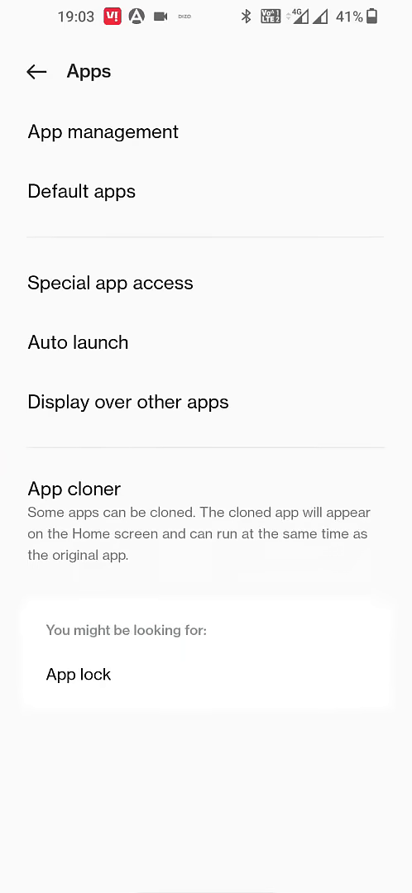
left_click(103, 132)
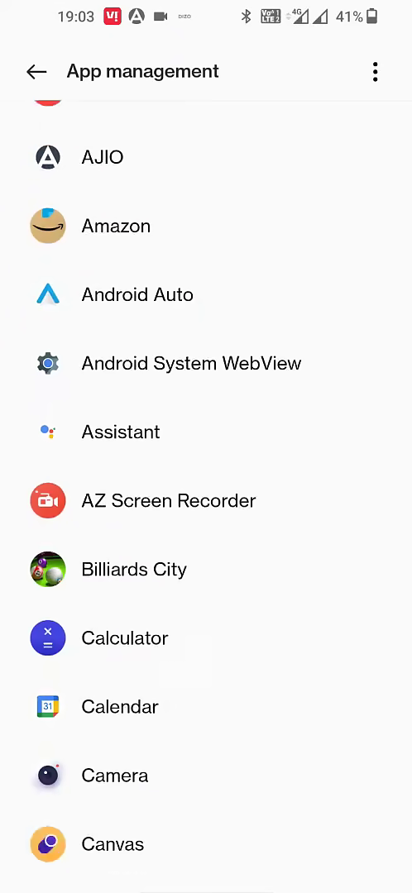
scroll("down", 3)
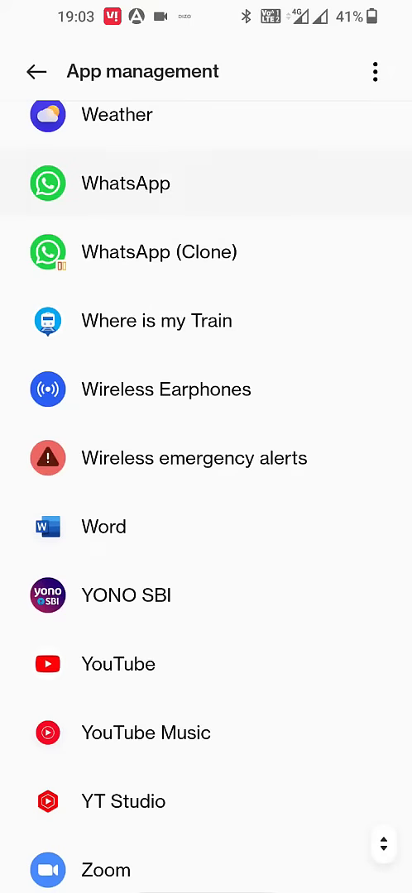
left_click(126, 182)
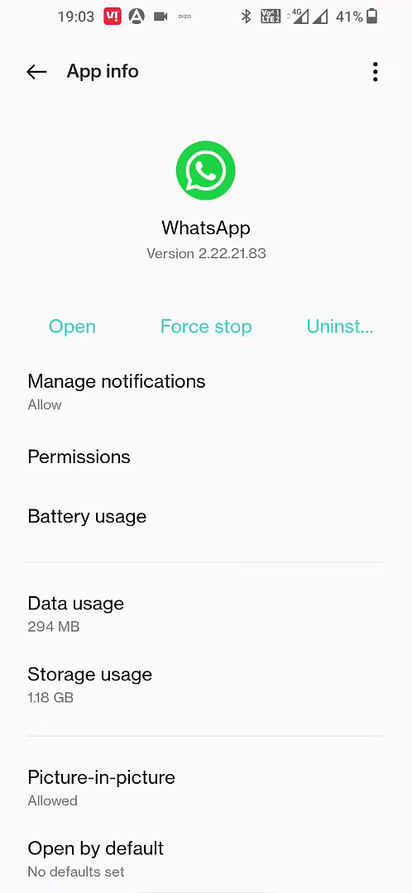
scroll("up", 3)
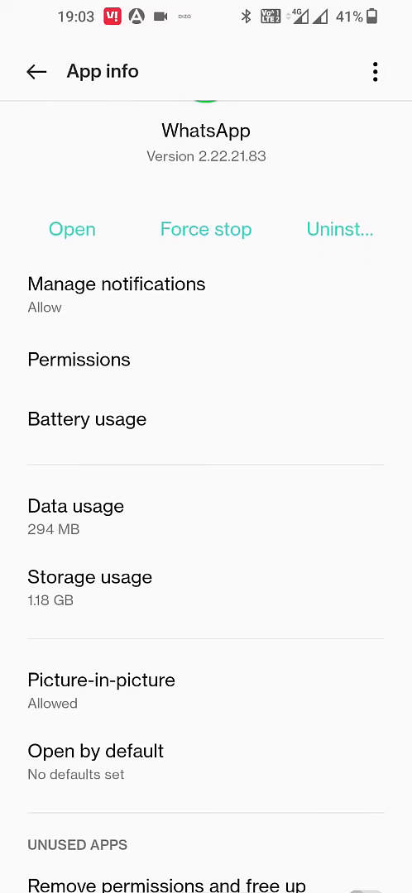
left_click(89, 577)
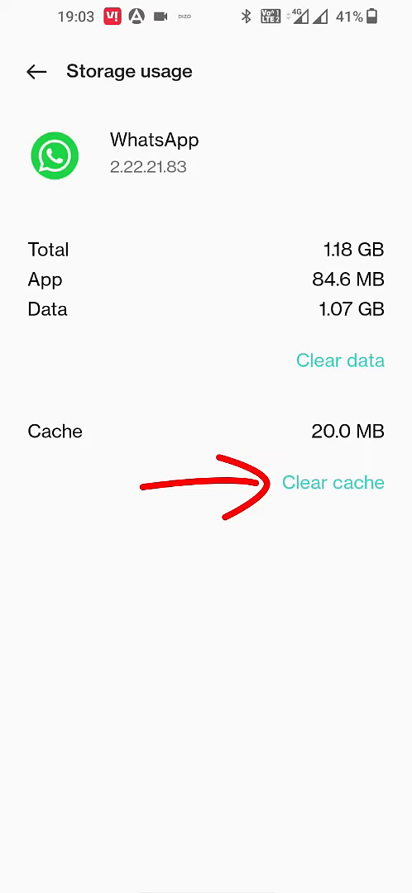
Clear WhatsApp's 20.0 MB cache to 0 B and back out of the app settings.
left_click(332, 483)
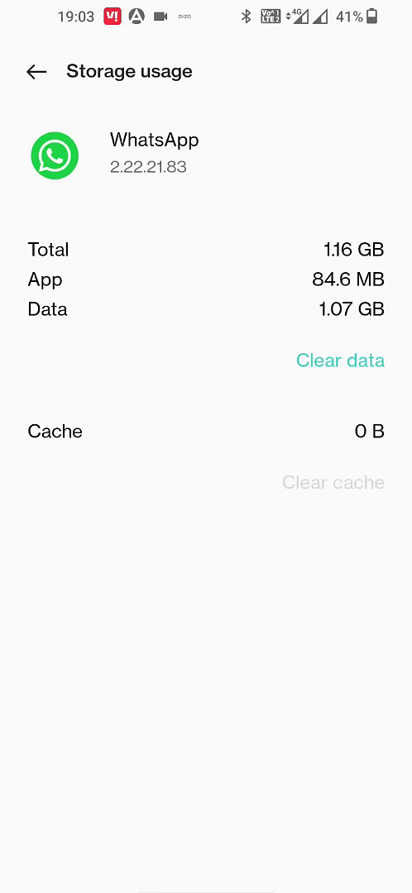
left_click(33, 72)
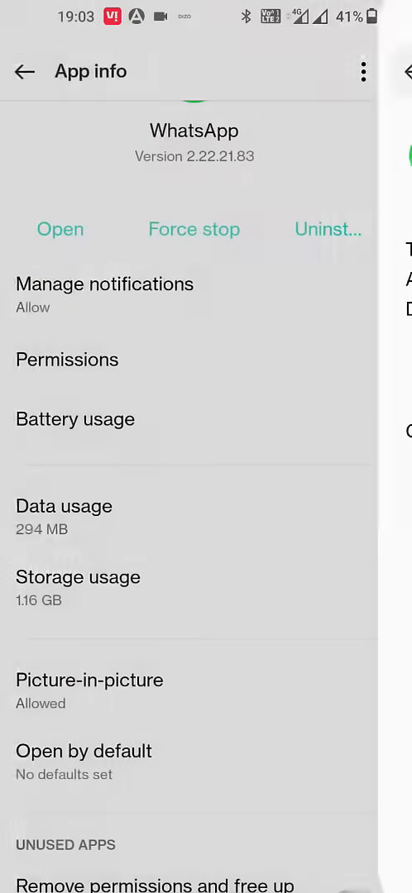
left_click(25, 71)
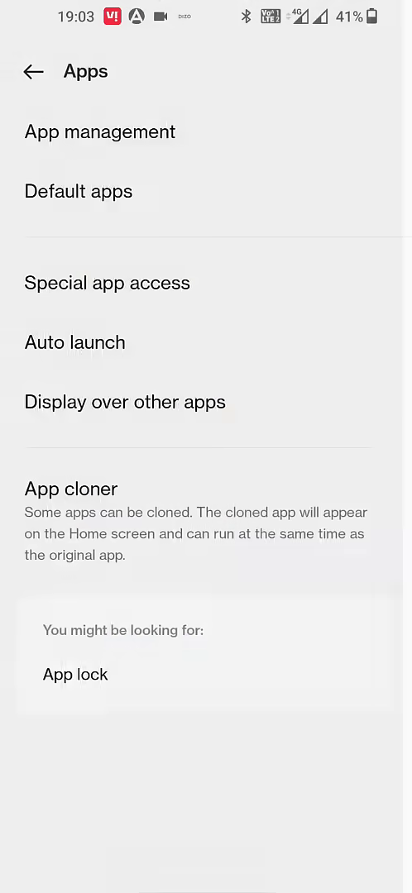
left_click(33, 71)
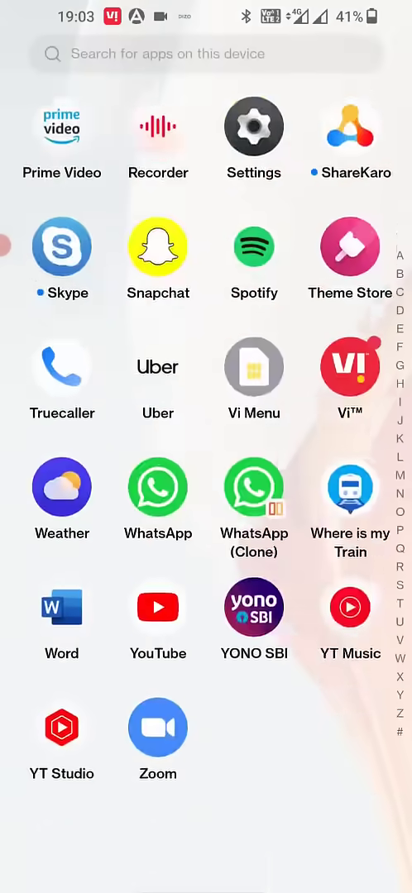
Launch WhatsApp to its chats list, then return to the home screen.
left_click(157, 486)
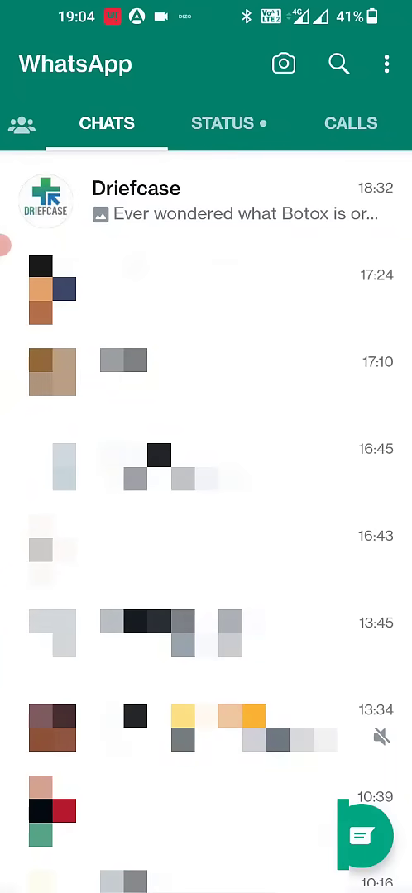
key("home")
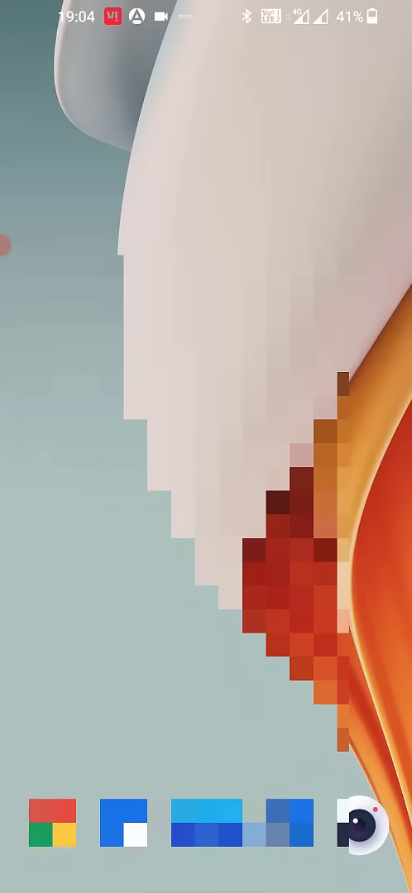